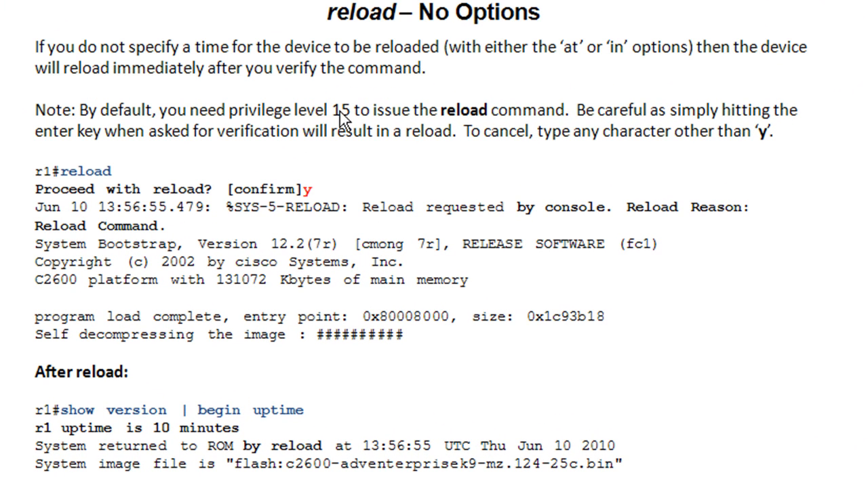
pyautogui.moveTo(804, 394)
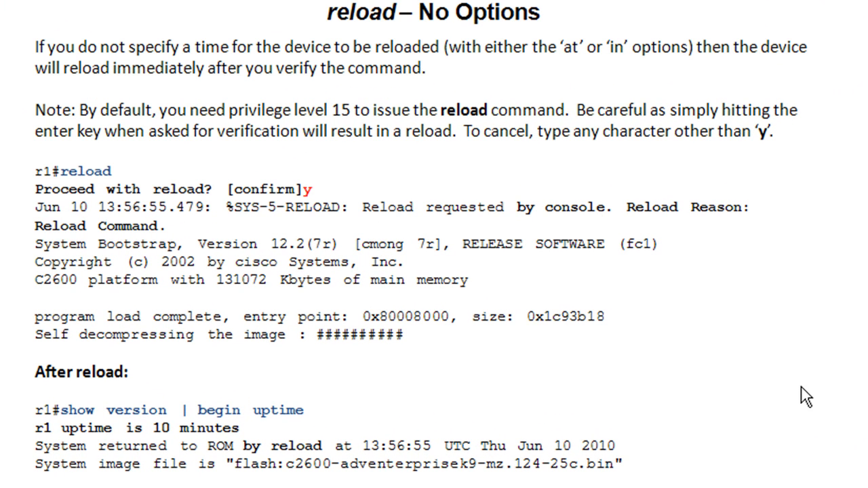
pyautogui.moveTo(530, 184)
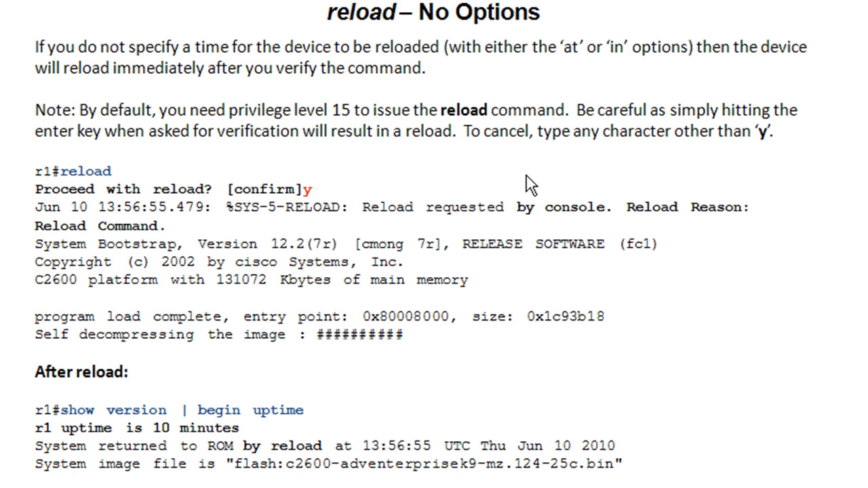
pyautogui.moveTo(119, 193)
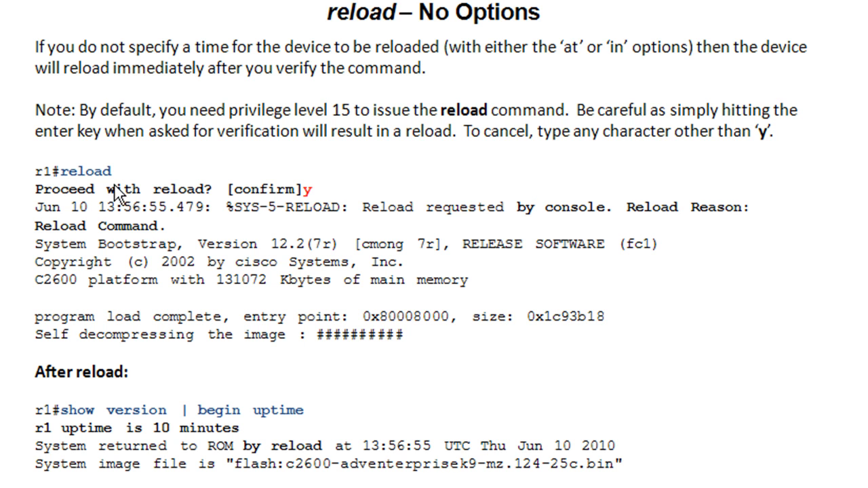
pyautogui.moveTo(198, 205)
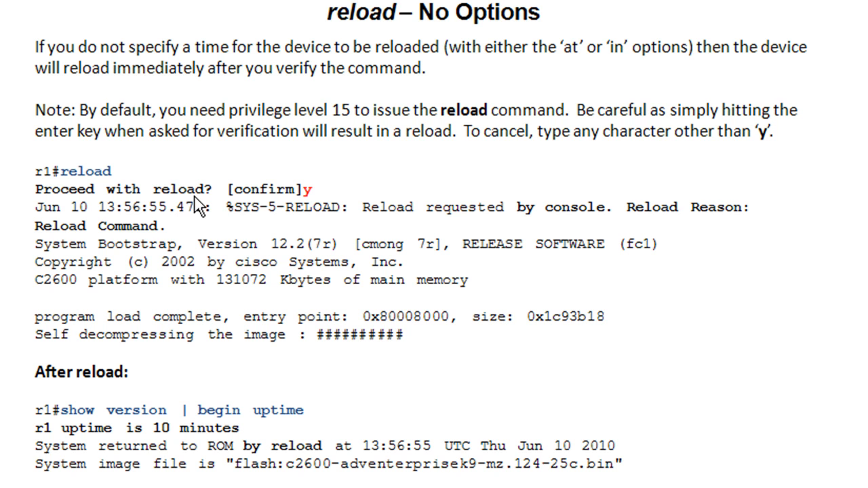
pyautogui.moveTo(126, 205)
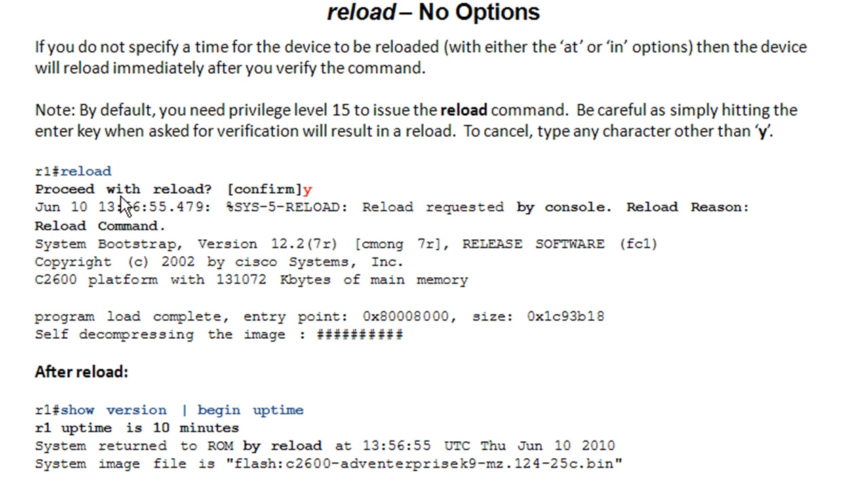
pyautogui.moveTo(170, 144)
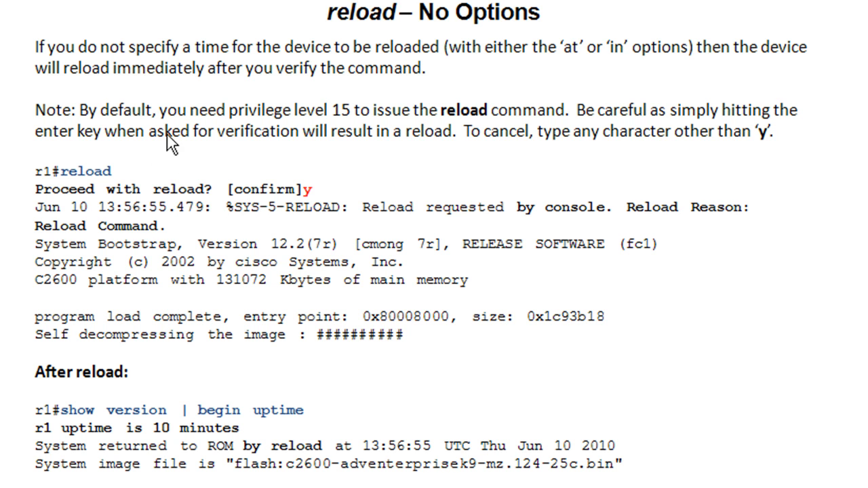
pyautogui.moveTo(250, 188)
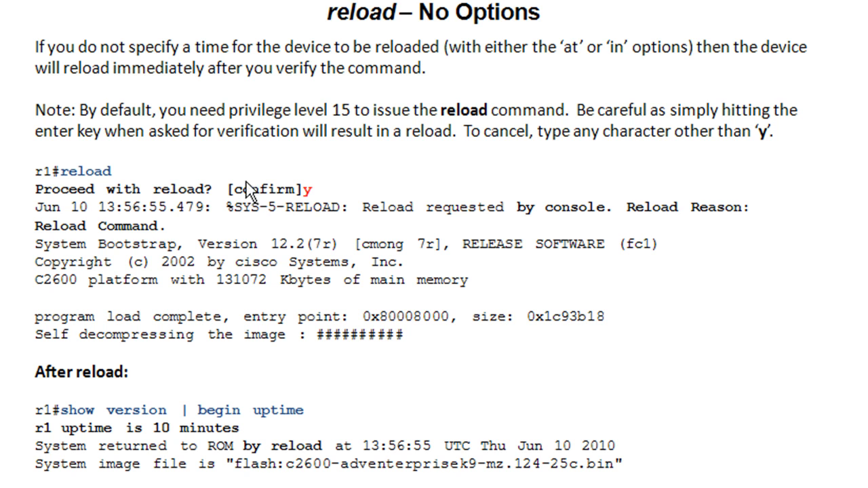
pyautogui.moveTo(273, 209)
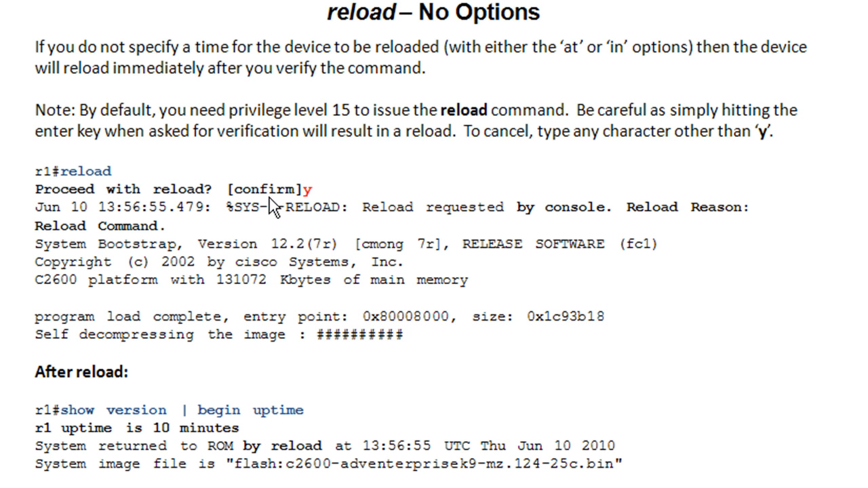
pyautogui.moveTo(159, 180)
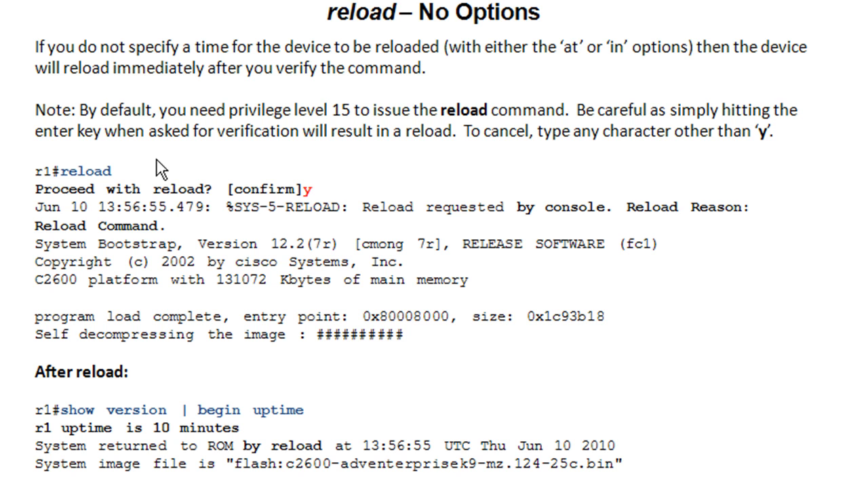
pyautogui.moveTo(312, 208)
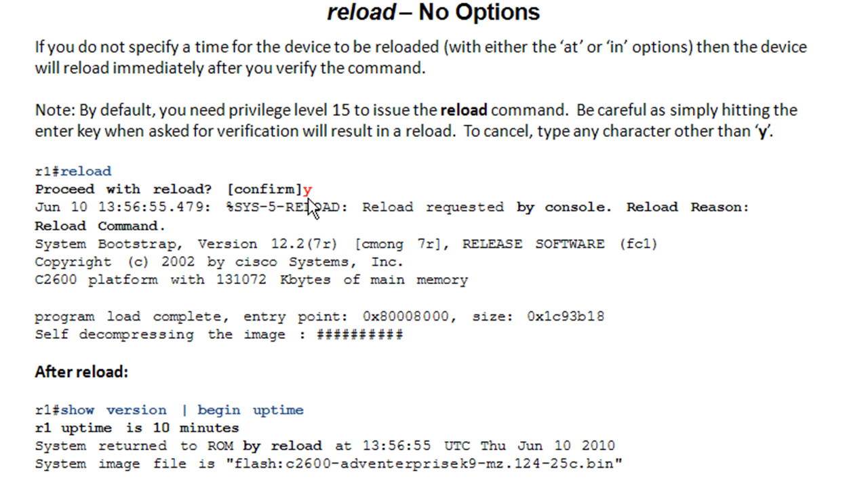
pyautogui.moveTo(452, 284)
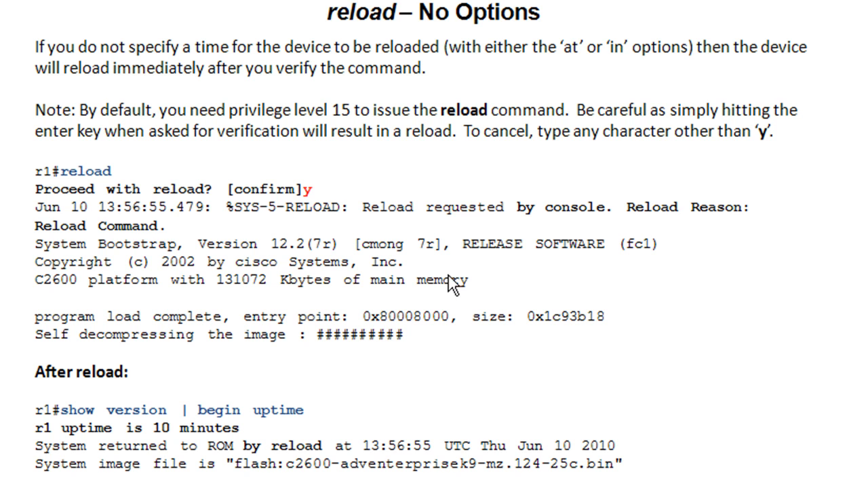
pyautogui.moveTo(678, 358)
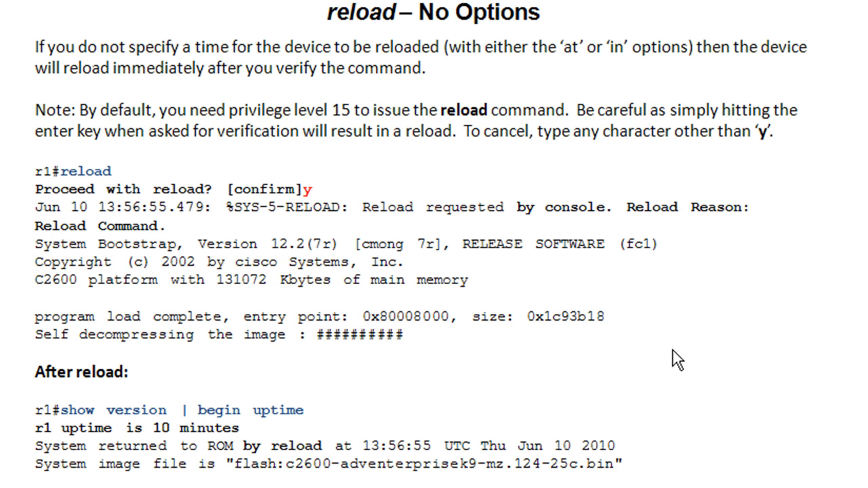
pyautogui.moveTo(122, 214)
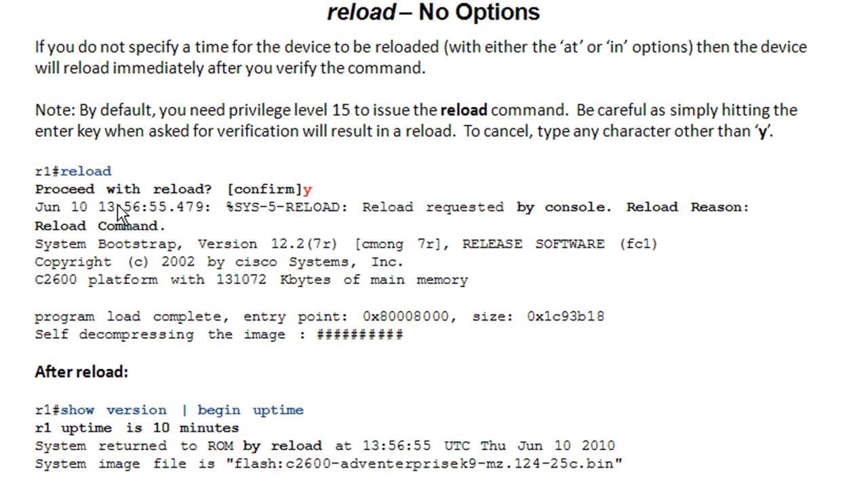
pyautogui.moveTo(324, 200)
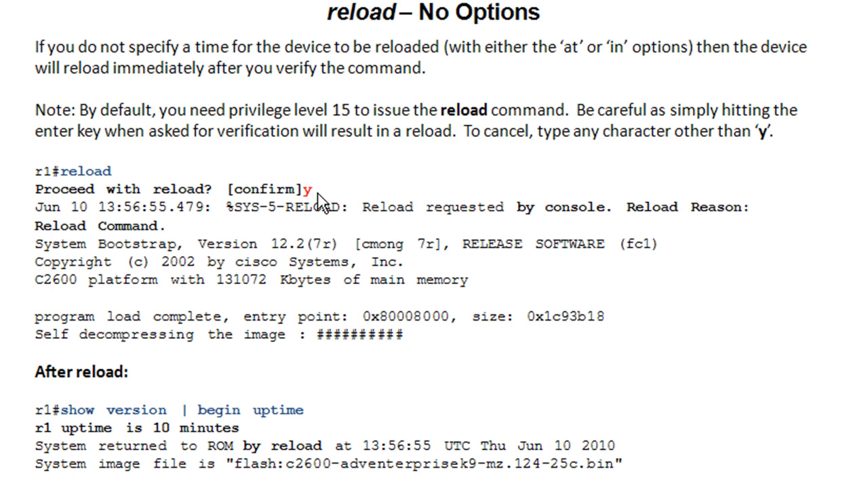
pyautogui.moveTo(332, 196)
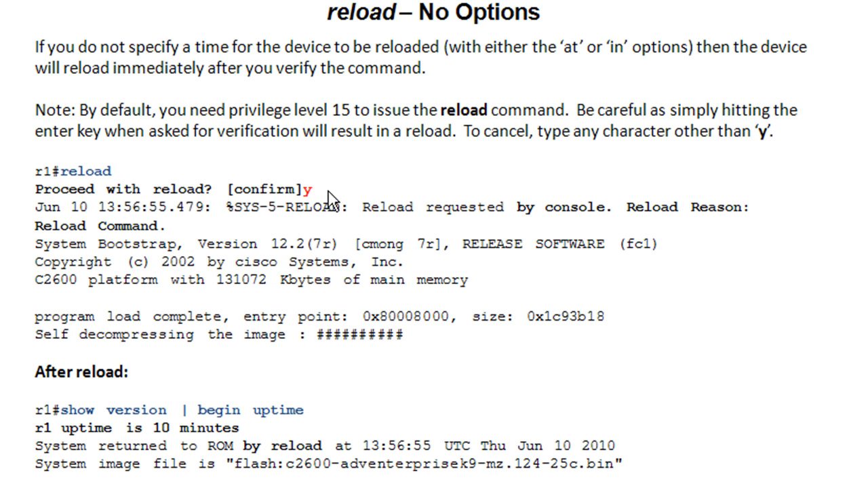
pyautogui.moveTo(478, 265)
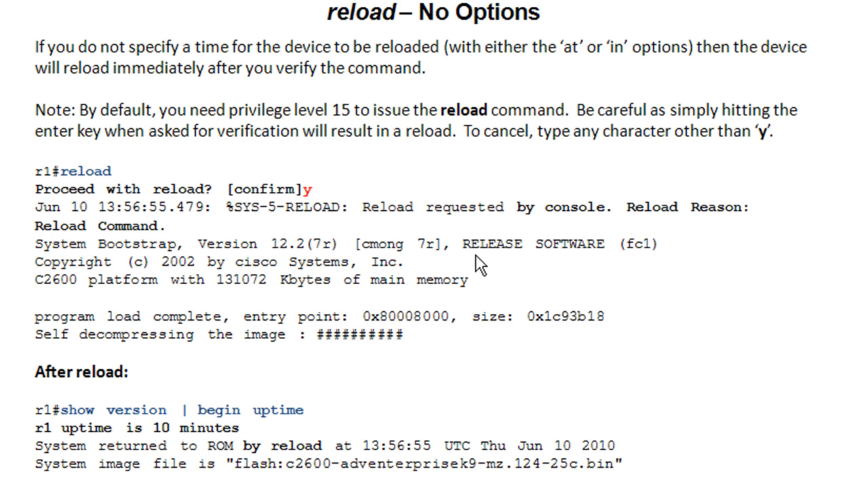
pyautogui.moveTo(139, 207)
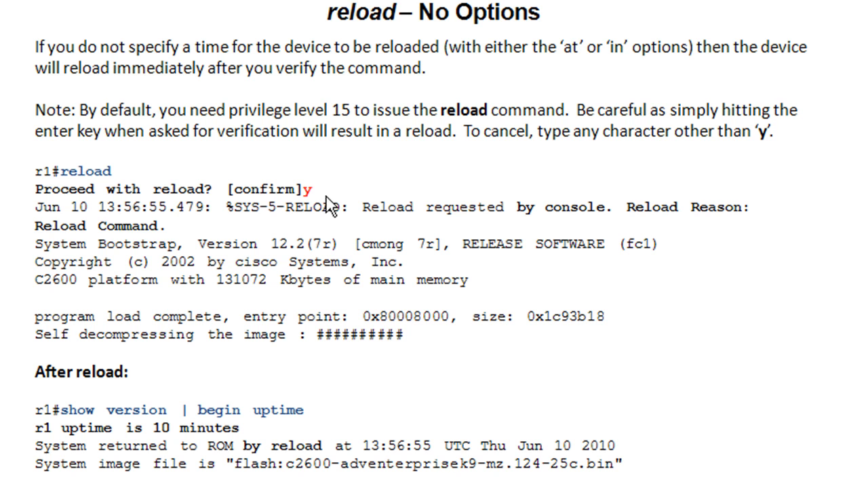
pyautogui.moveTo(132, 441)
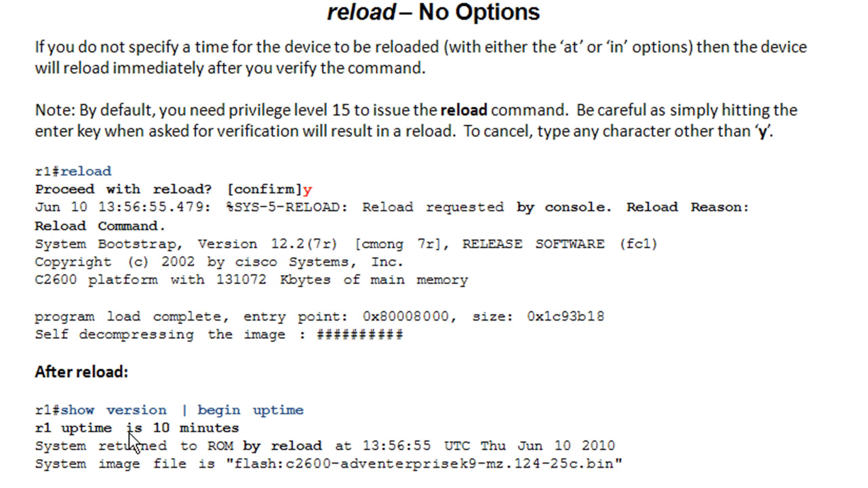
pyautogui.moveTo(196, 437)
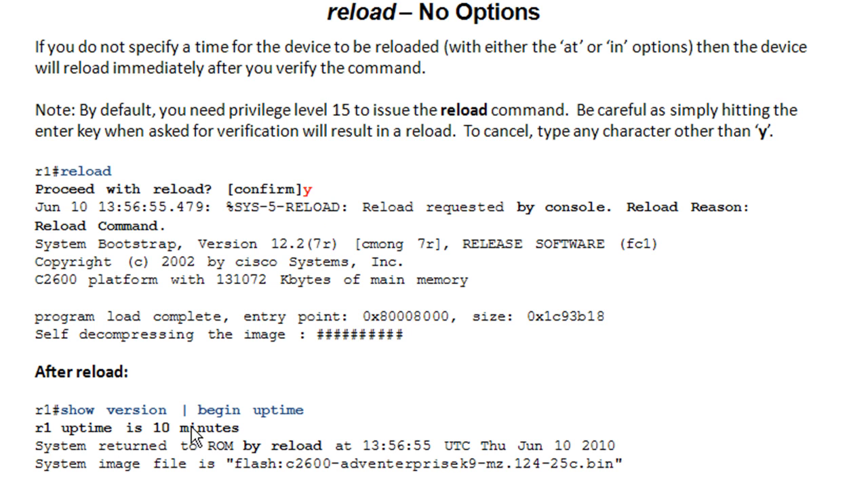
pyautogui.moveTo(102, 444)
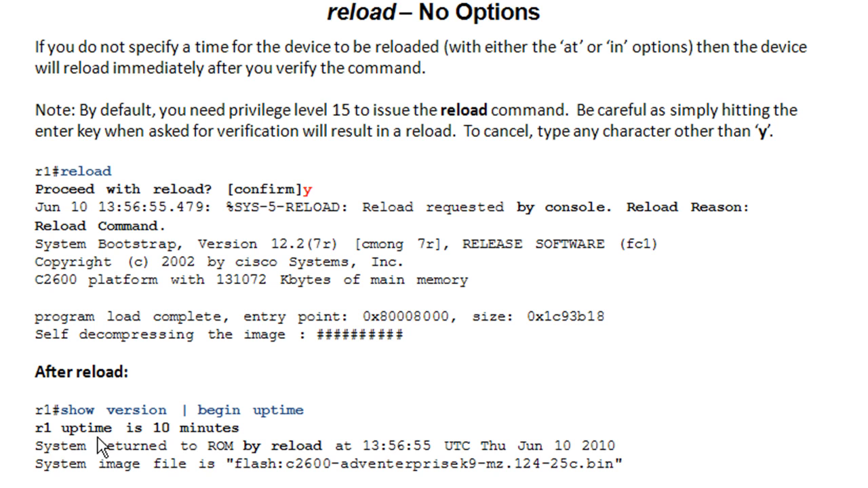
pyautogui.moveTo(264, 467)
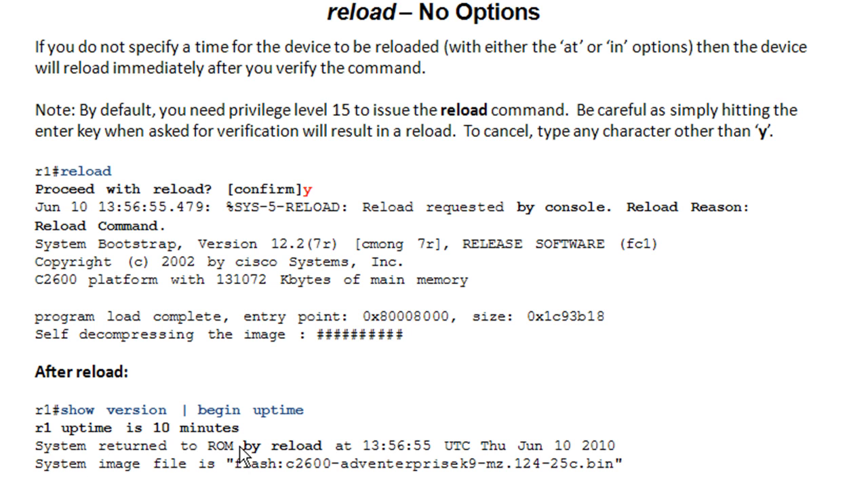
pyautogui.moveTo(246, 468)
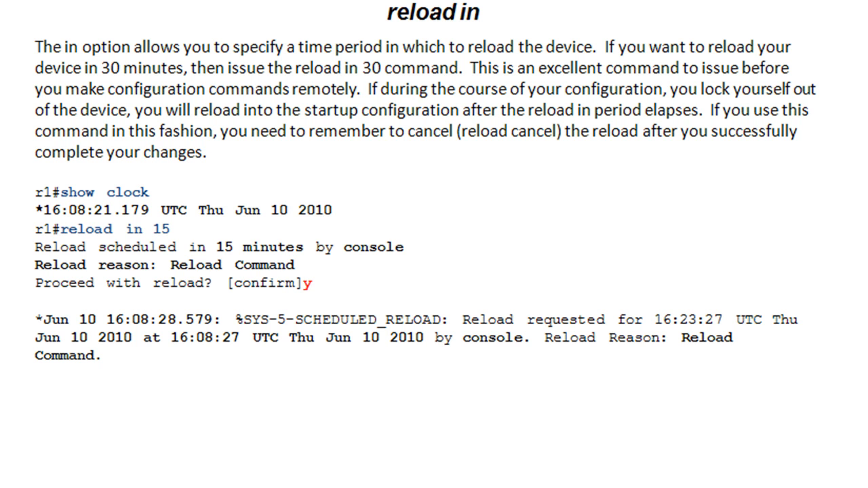
pyautogui.moveTo(385, 8)
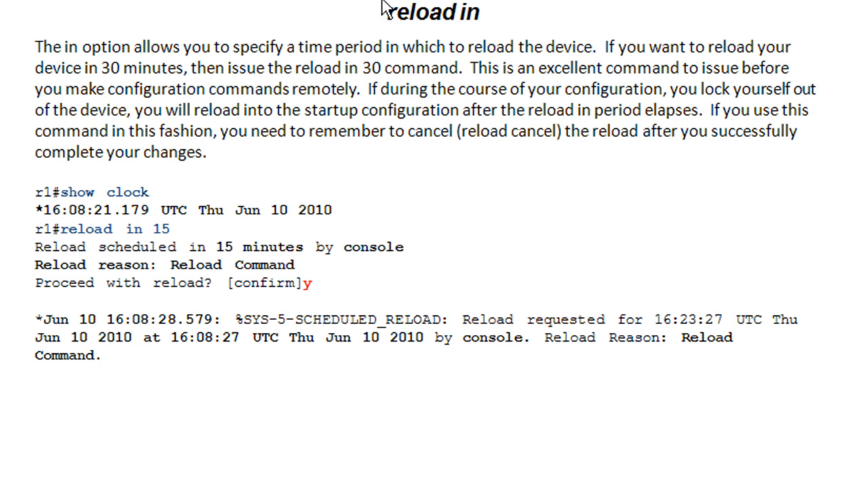
pyautogui.moveTo(534, 255)
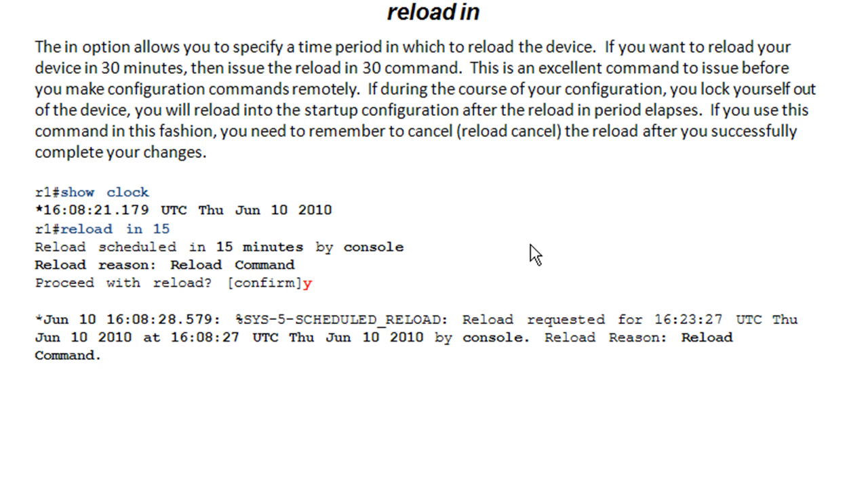
pyautogui.moveTo(508, 264)
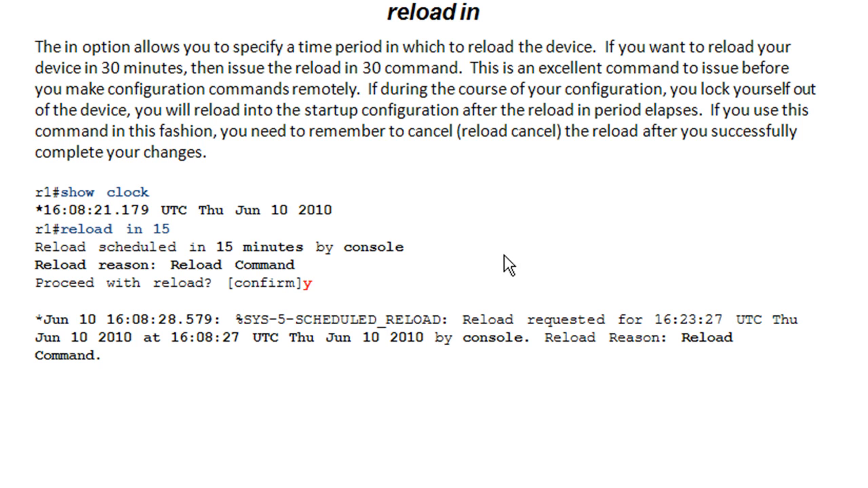
pyautogui.moveTo(461, 217)
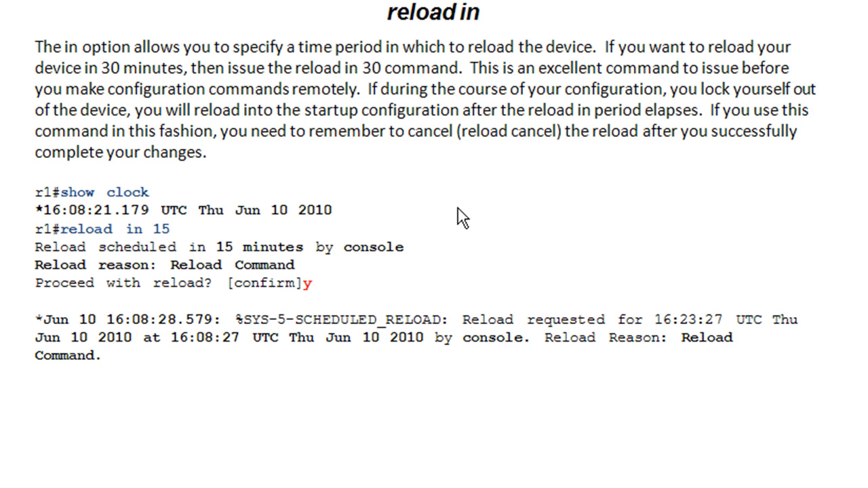
pyautogui.moveTo(461, 306)
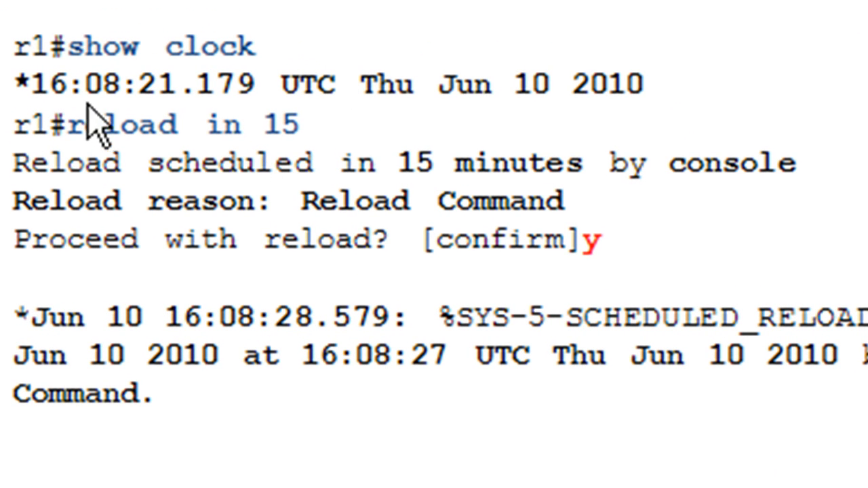
pyautogui.moveTo(278, 153)
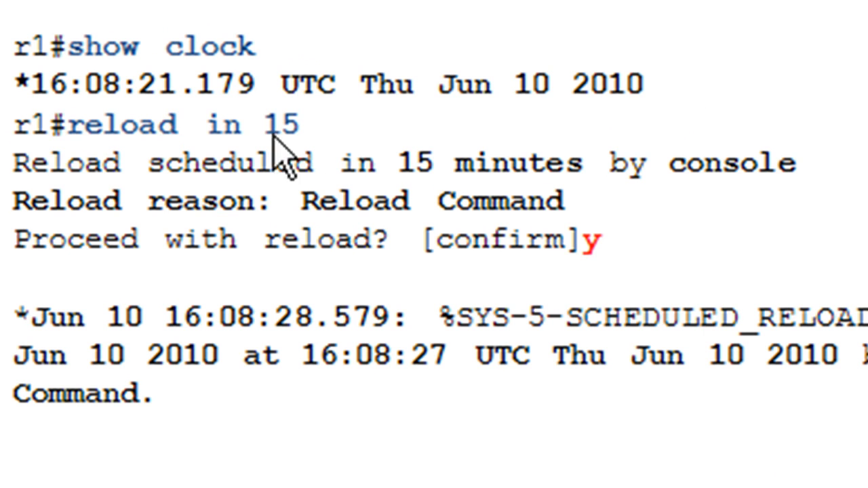
pyautogui.moveTo(539, 211)
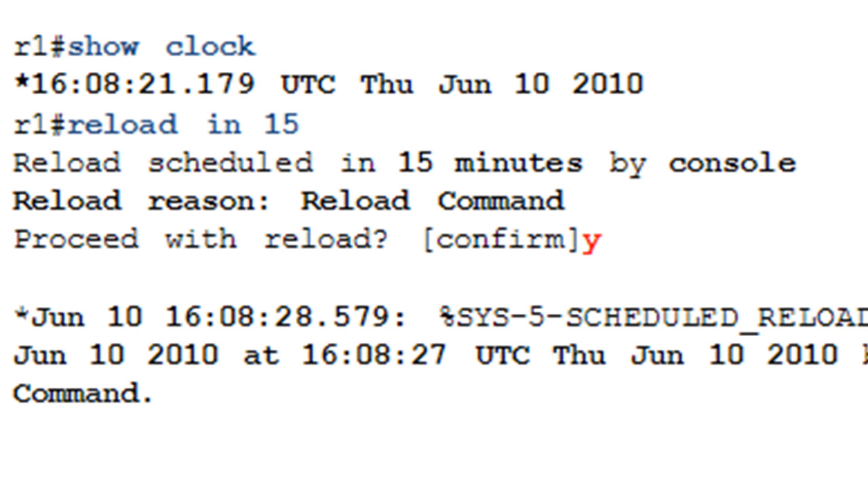
pyautogui.moveTo(600, 281)
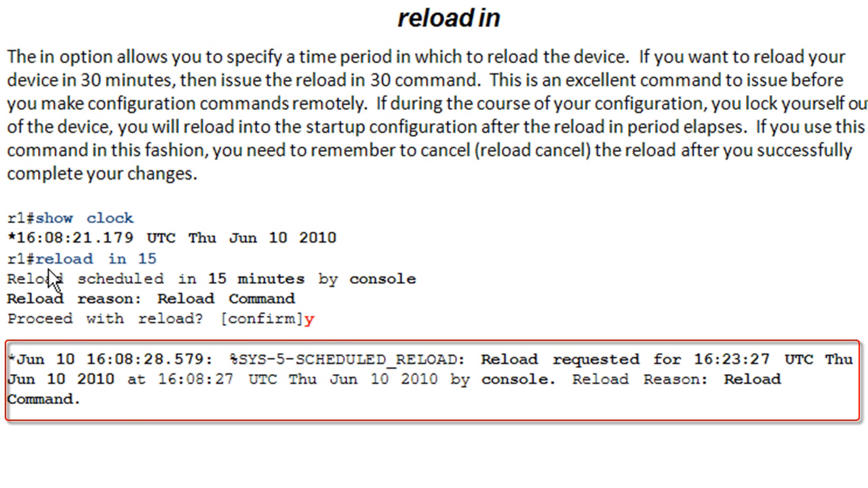
pyautogui.moveTo(542, 376)
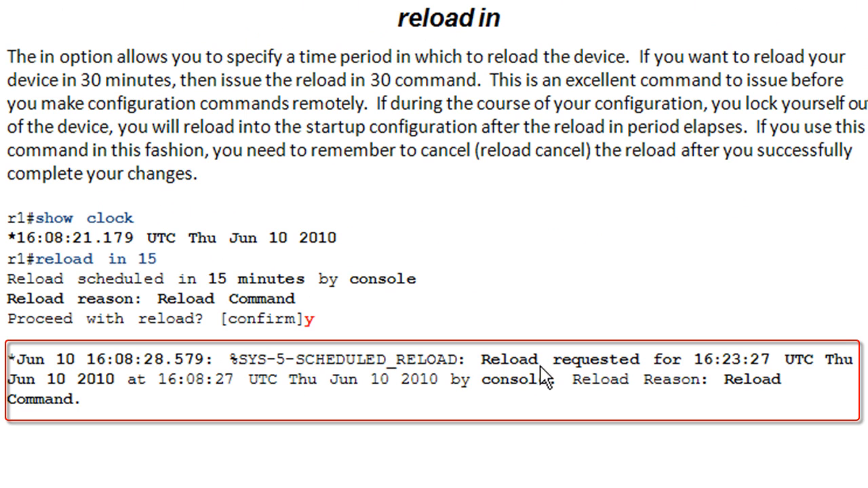
pyautogui.moveTo(739, 376)
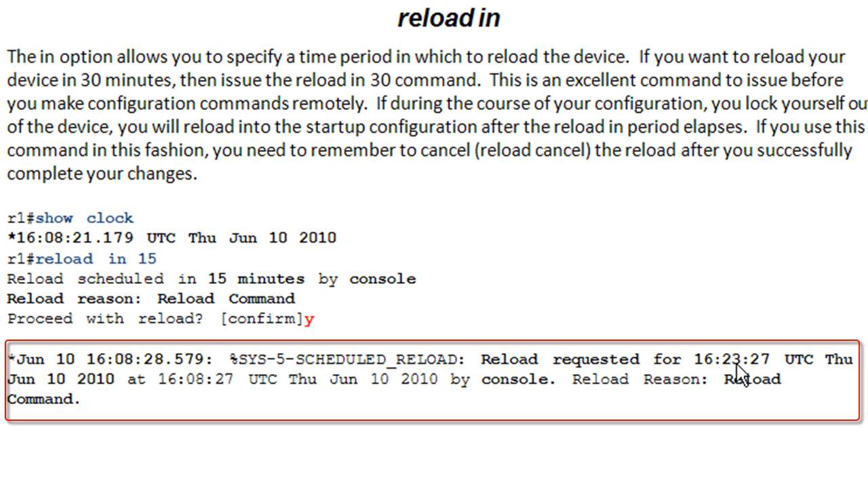
pyautogui.moveTo(42, 249)
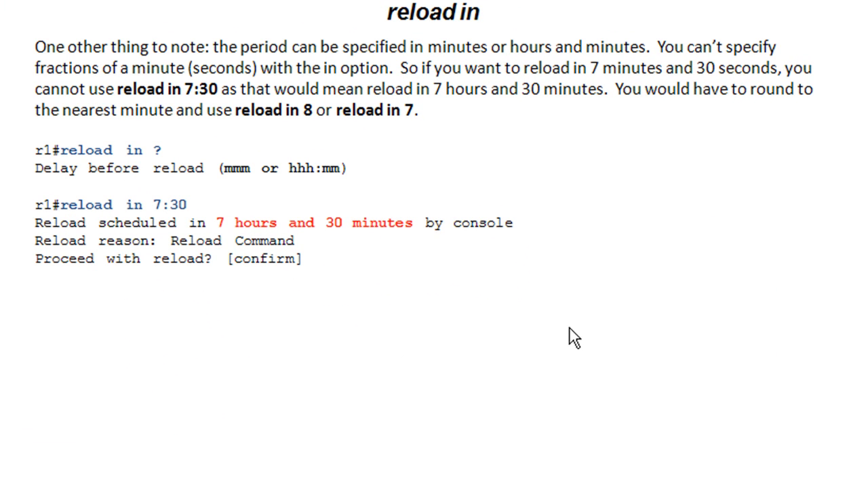
pyautogui.moveTo(230, 169)
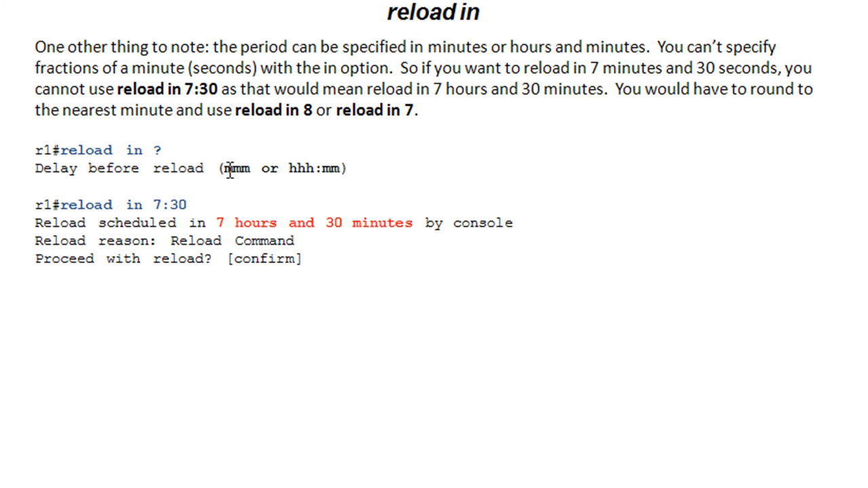
pyautogui.moveTo(117, 177)
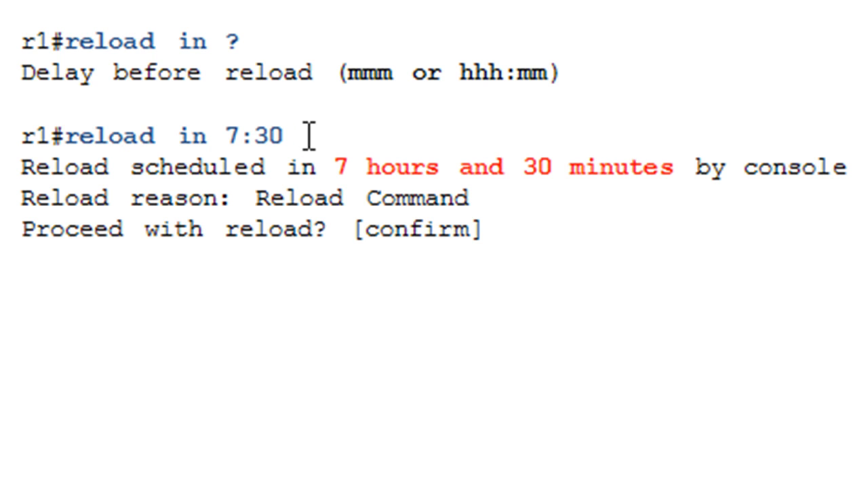
pyautogui.moveTo(365, 98)
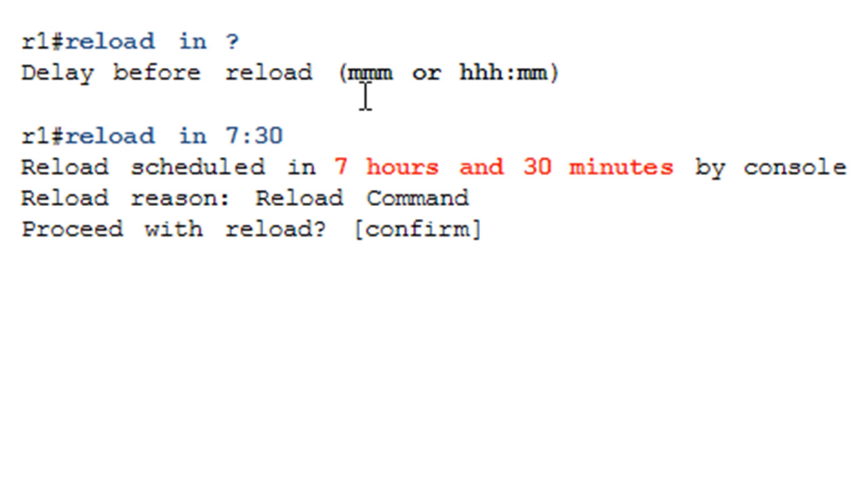
pyautogui.moveTo(435, 169)
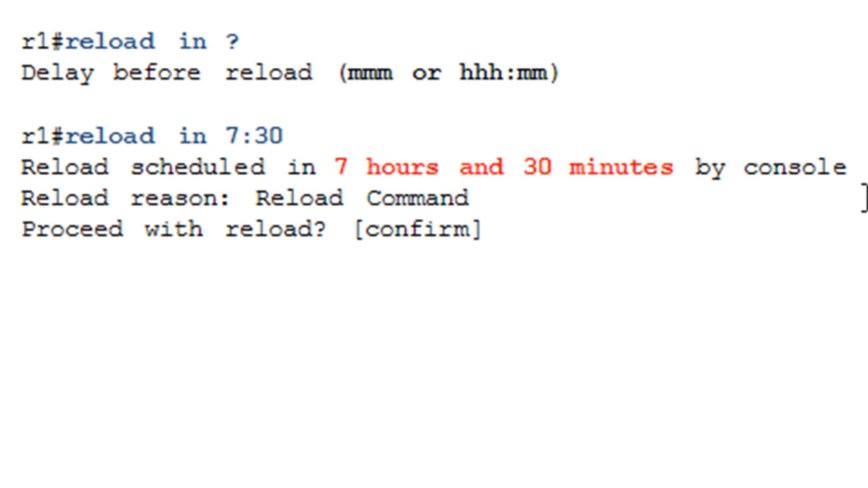
pyautogui.moveTo(714, 114)
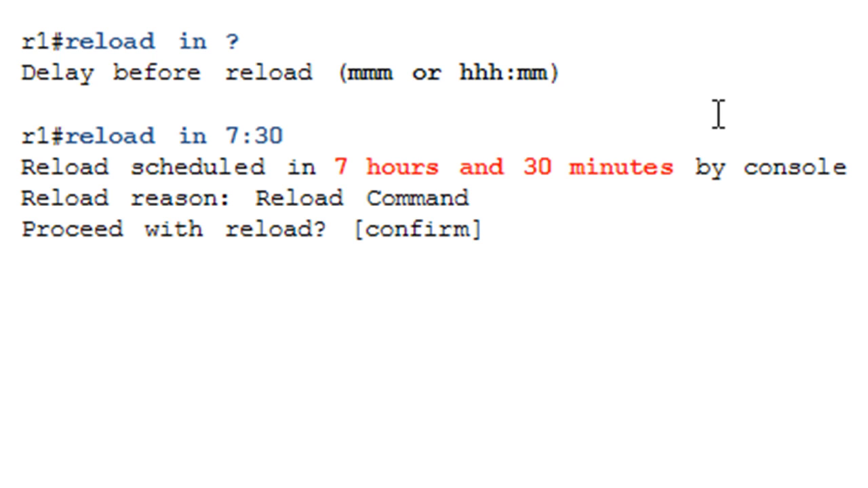
pyautogui.moveTo(458, 142)
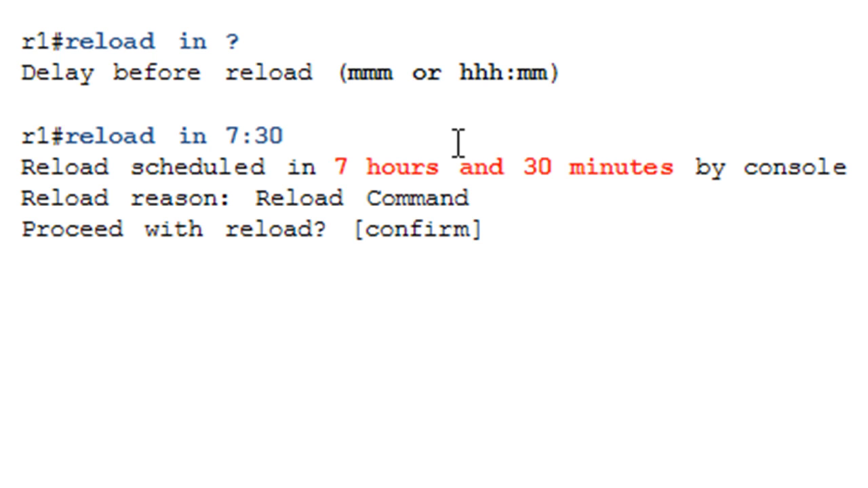
pyautogui.moveTo(457, 166)
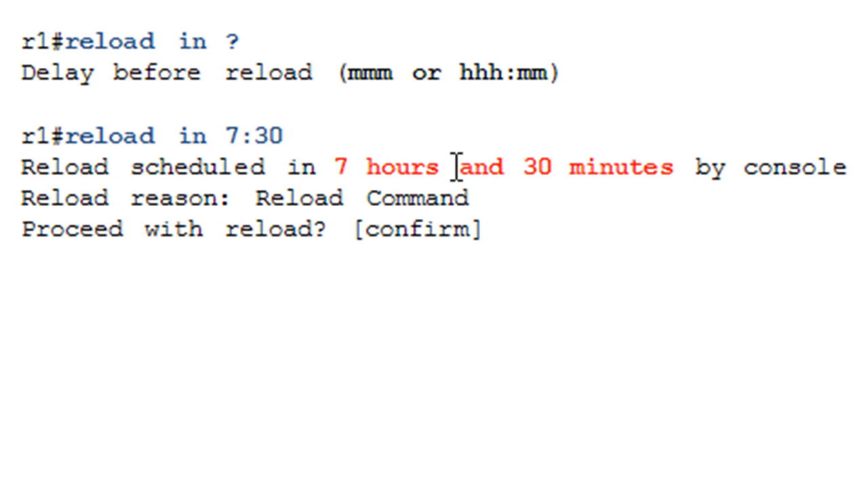
pyautogui.moveTo(334, 229)
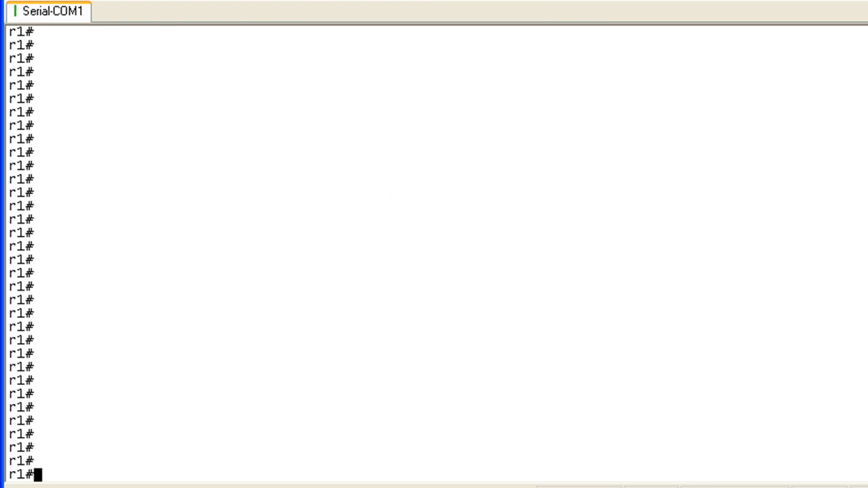
# - Schedule 'reload in 15' without saving, highlight the 18:08 reload time, and enter 'sh clock'
pyautogui.write('reload in')
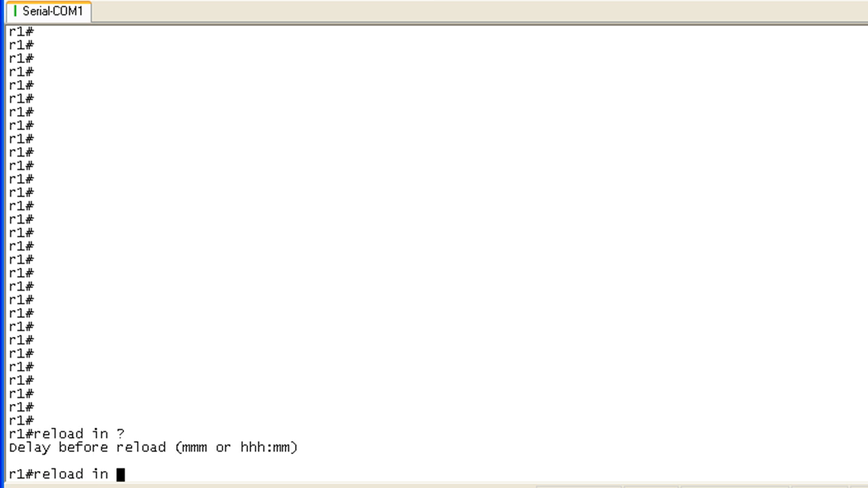
pyautogui.write('15')
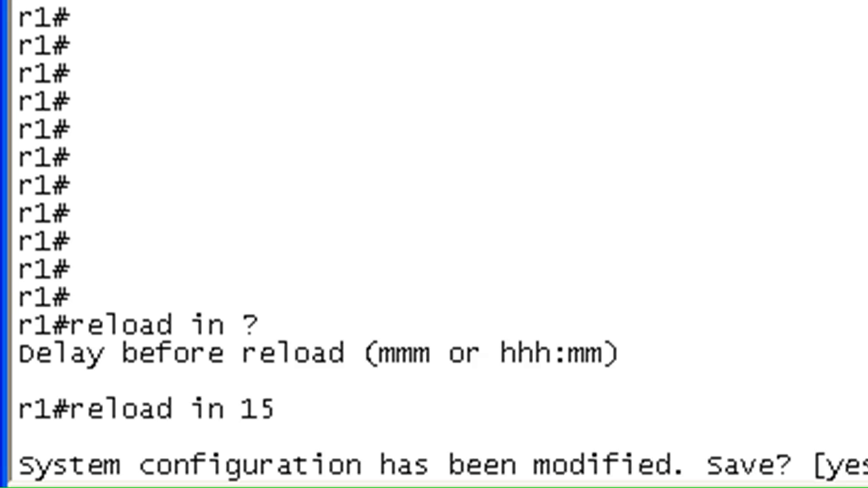
pyautogui.write('no]: no')
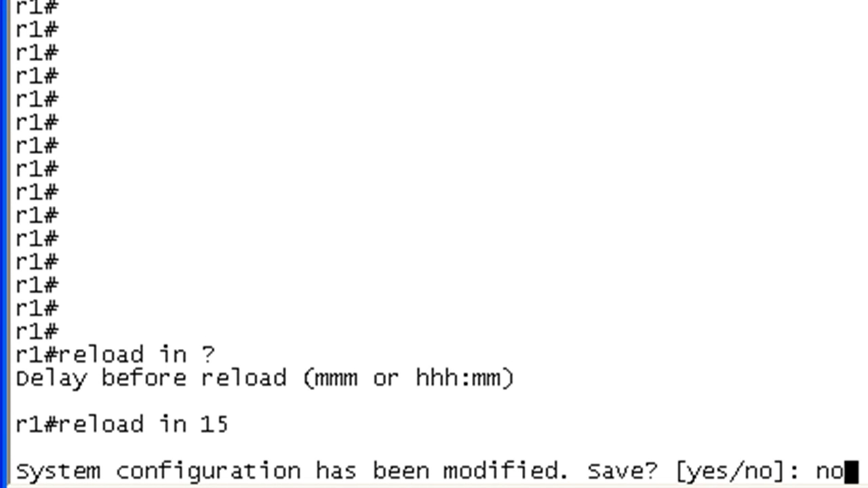
pyautogui.press('Return')
pyautogui.write('y')
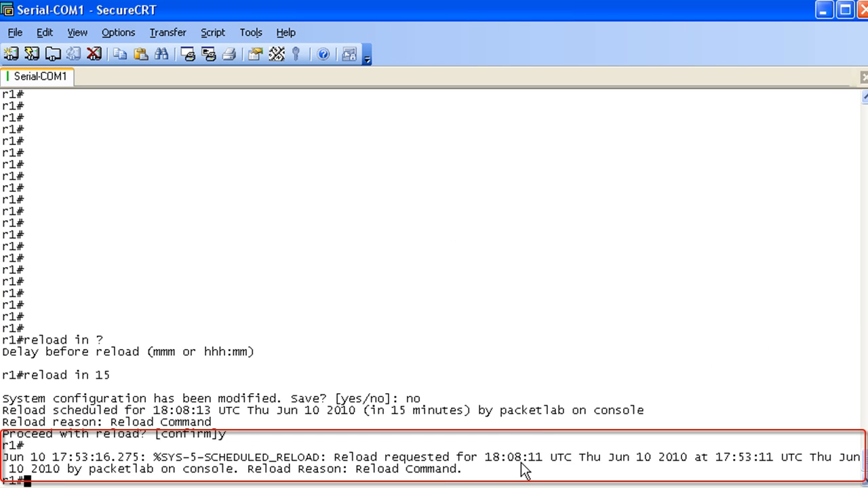
pyautogui.doubleClick(501, 456)
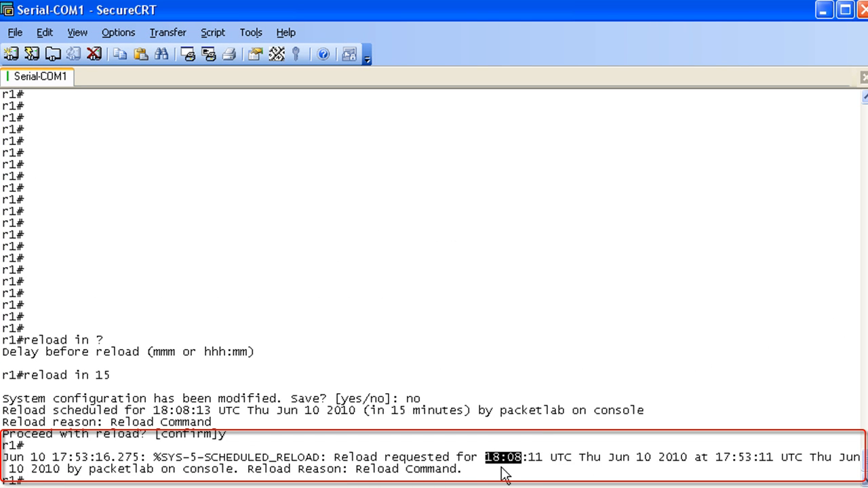
pyautogui.write('sh clock')
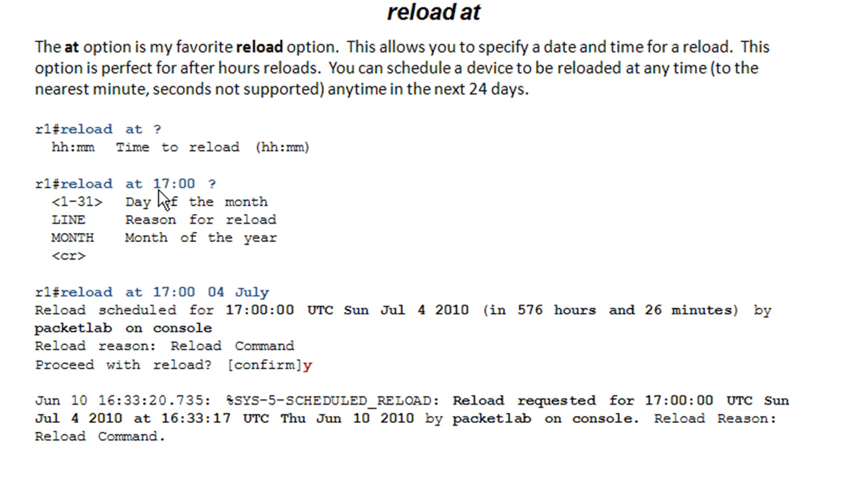
pyautogui.moveTo(304, 218)
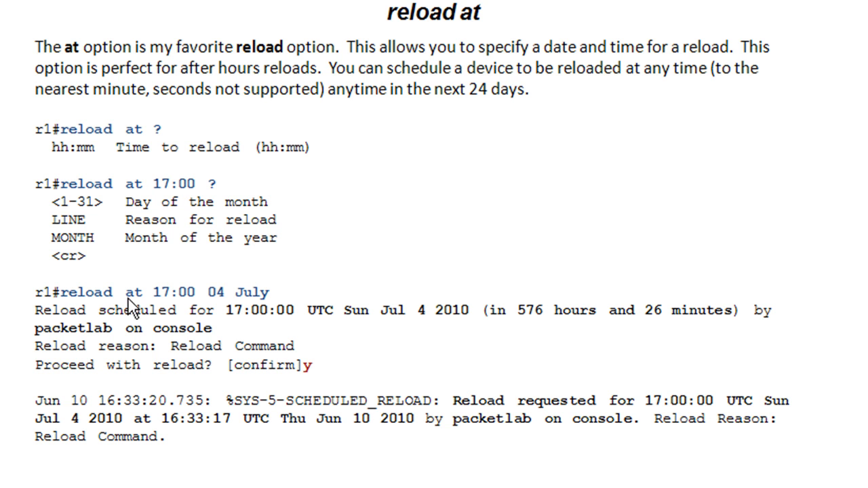
pyautogui.moveTo(285, 312)
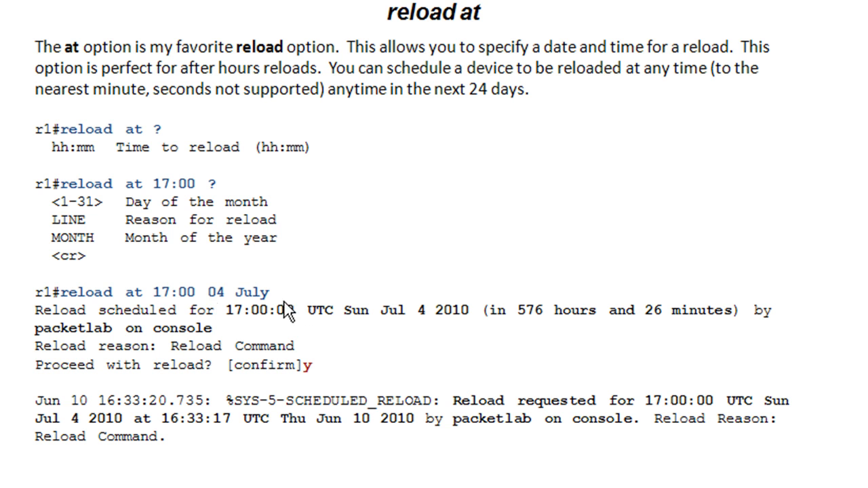
pyautogui.moveTo(313, 344)
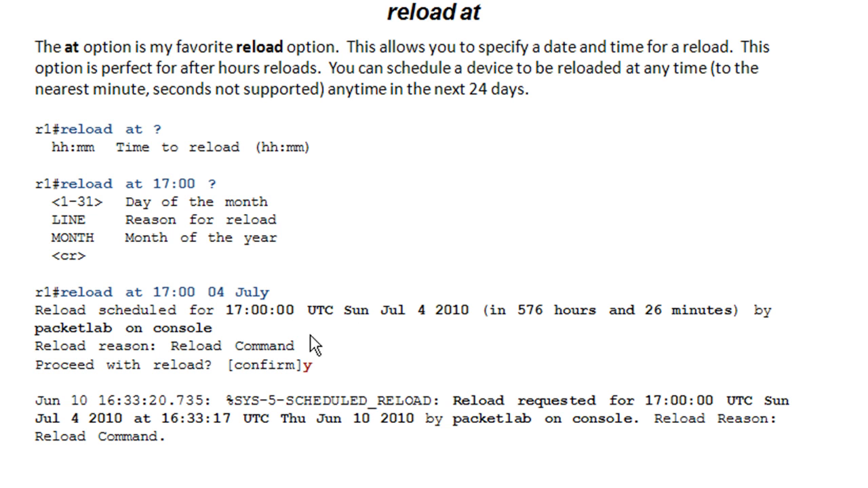
pyautogui.moveTo(400, 265)
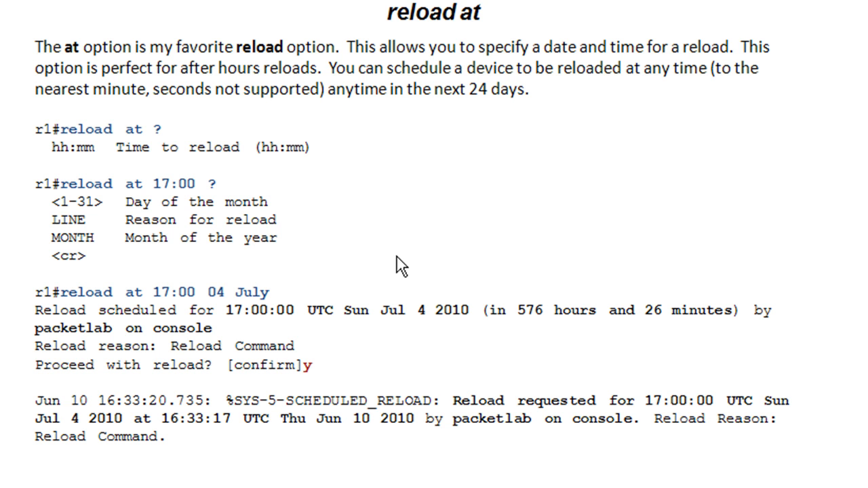
pyautogui.moveTo(450, 261)
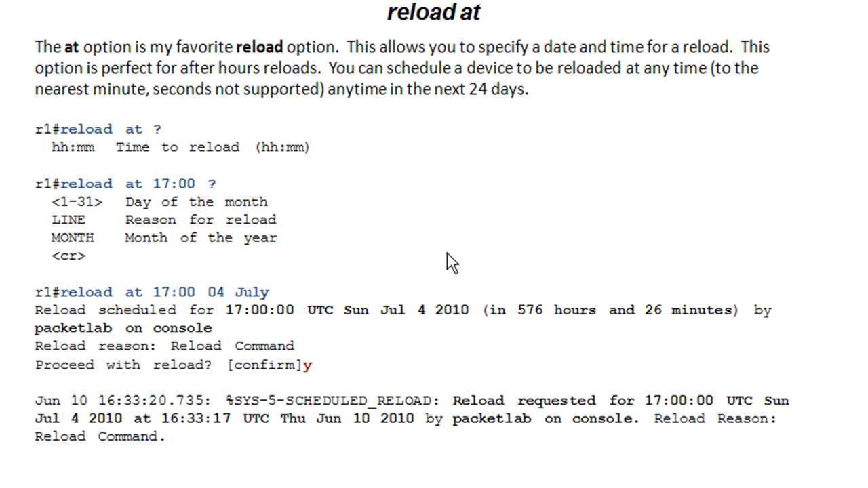
pyautogui.moveTo(537, 115)
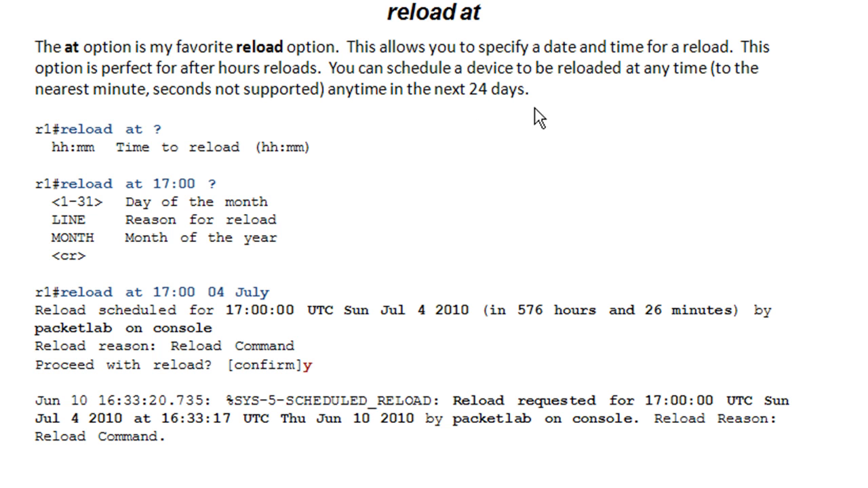
pyautogui.moveTo(91, 326)
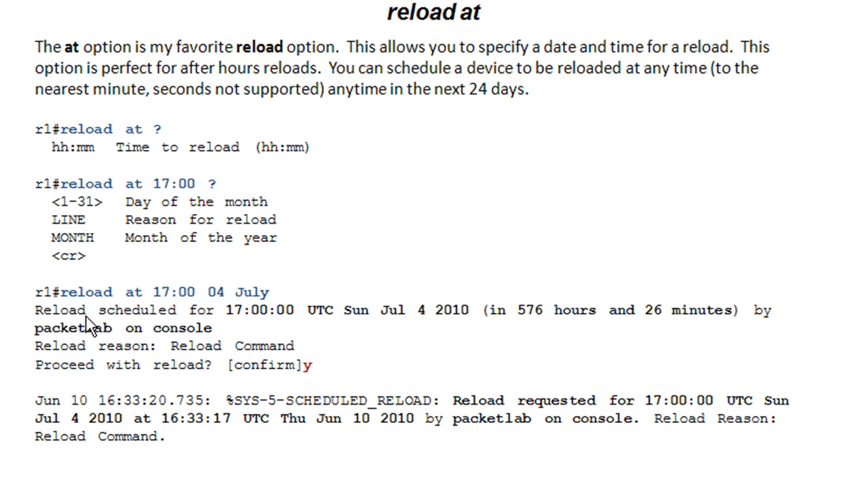
pyautogui.moveTo(166, 310)
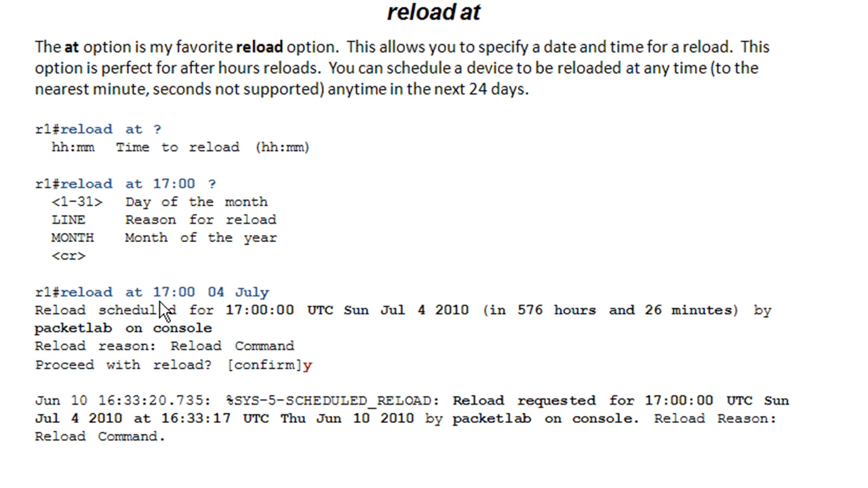
pyautogui.moveTo(396, 351)
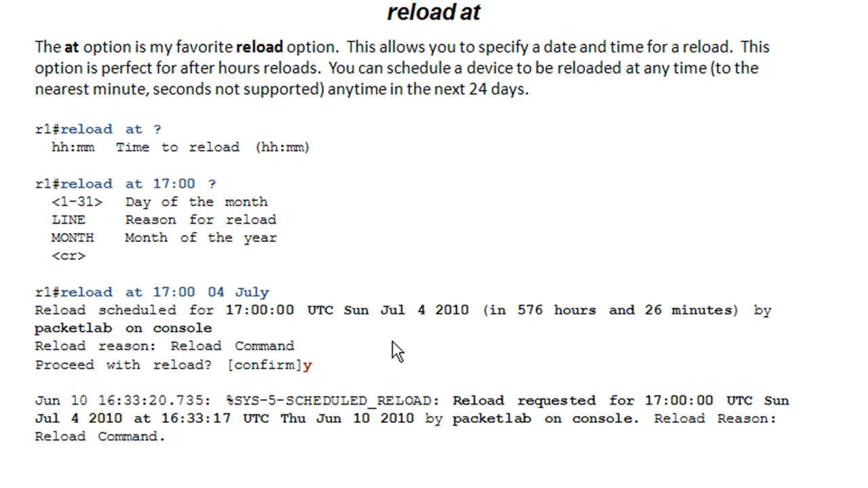
pyautogui.moveTo(195, 378)
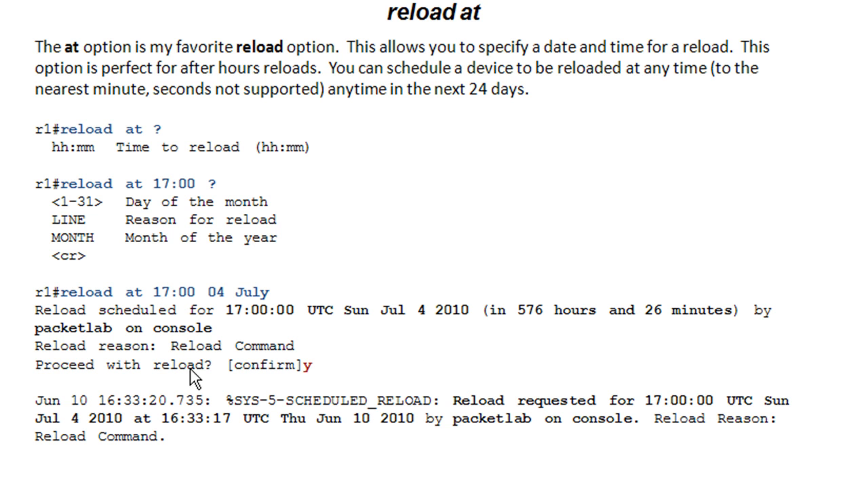
pyautogui.moveTo(216, 322)
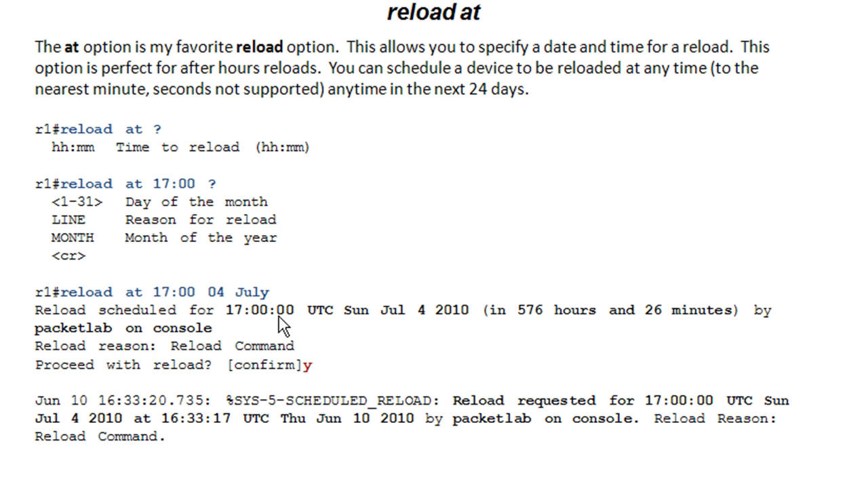
pyautogui.moveTo(441, 107)
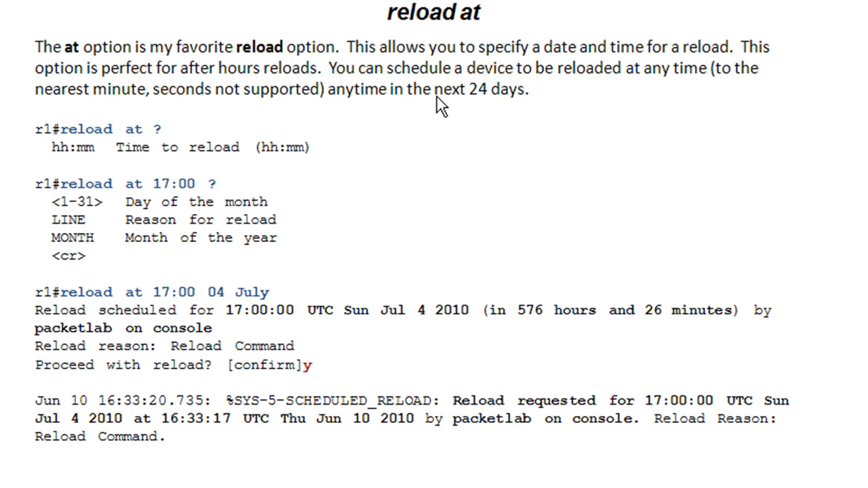
pyautogui.moveTo(543, 204)
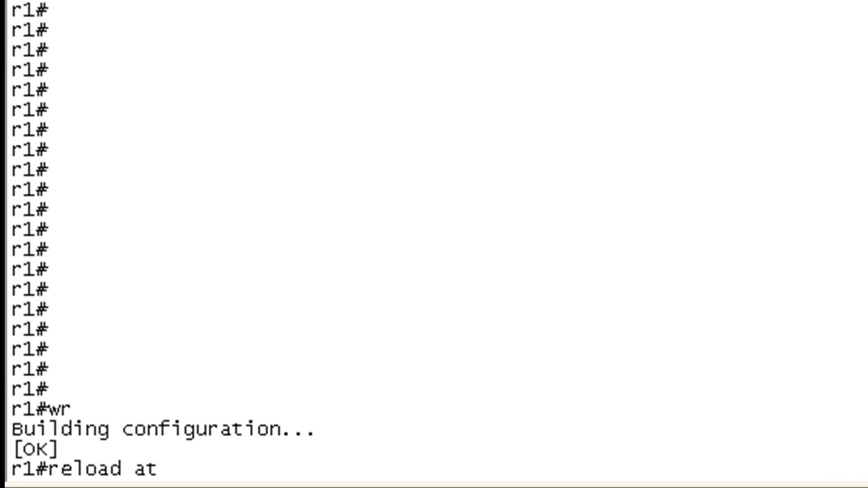
# - Check the 'reload at' time and date options, then submit 'reload at 17:00 04 july'
pyautogui.write('?')
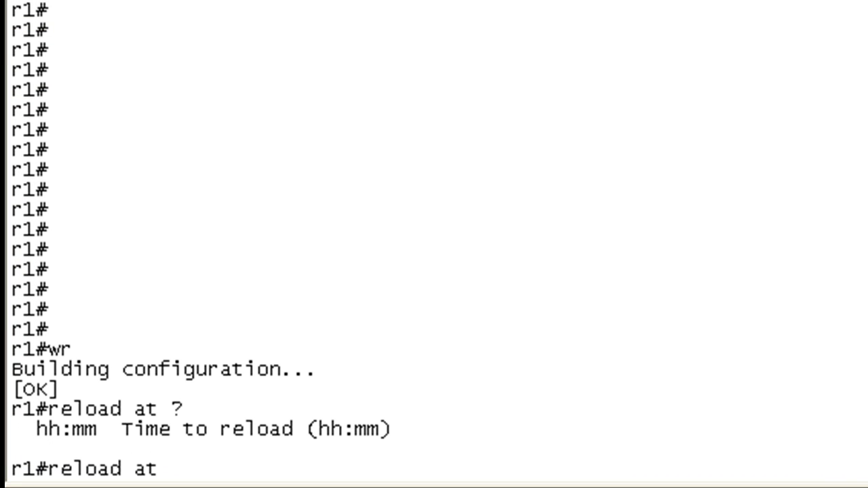
pyautogui.write('17:00')
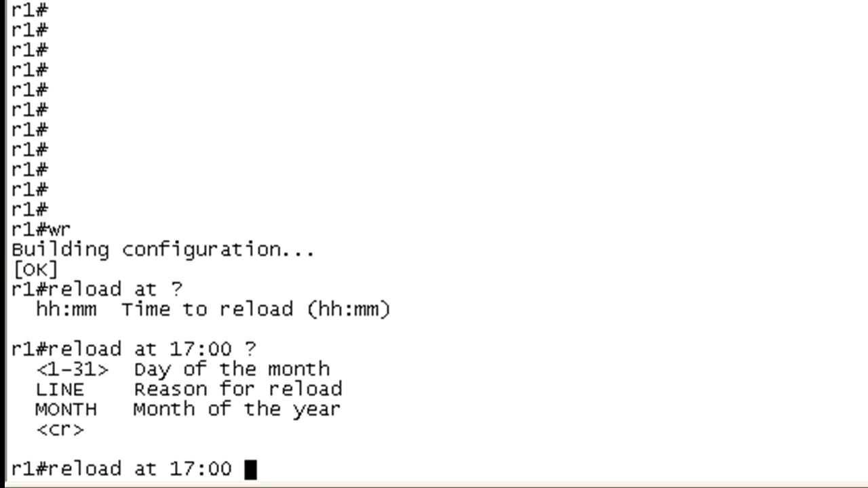
pyautogui.write('0')
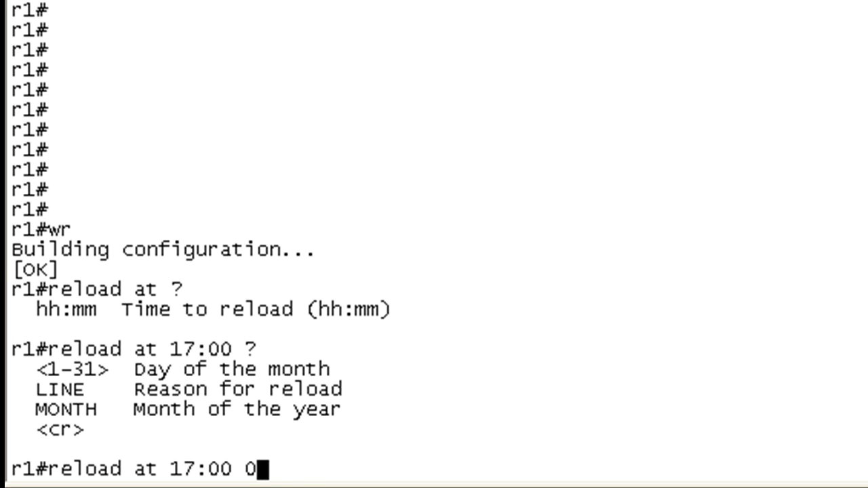
pyautogui.write('4 july')
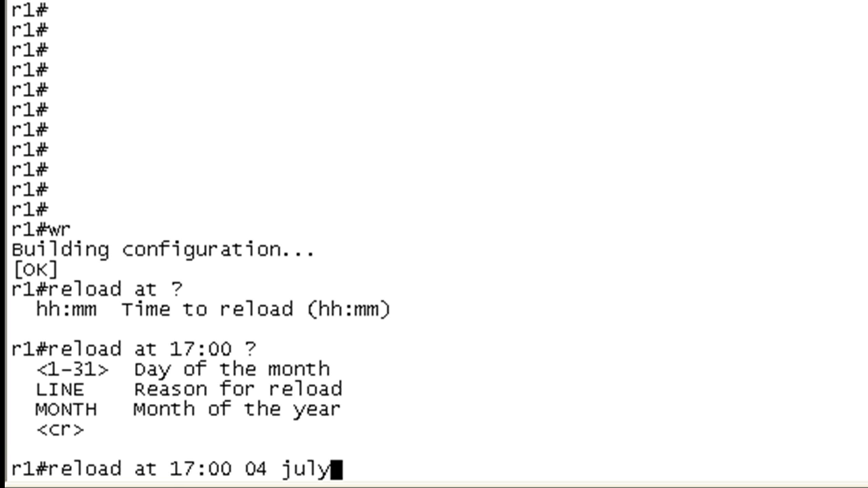
pyautogui.press('Return')
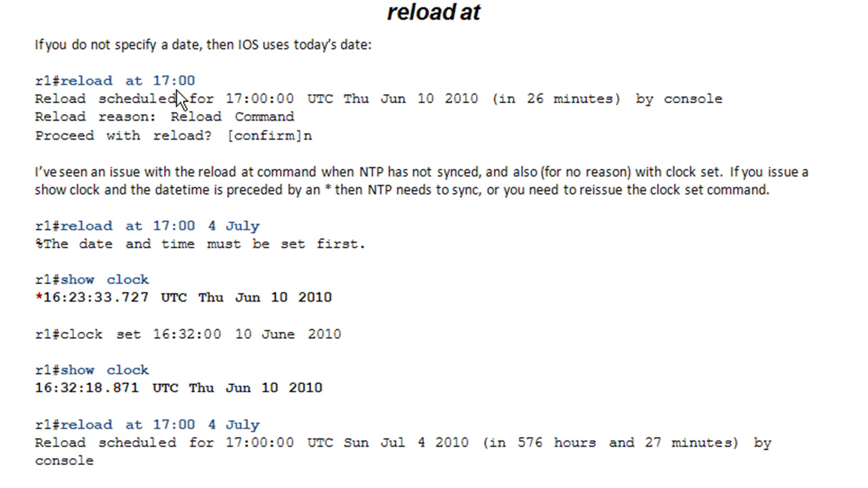
pyautogui.moveTo(572, 186)
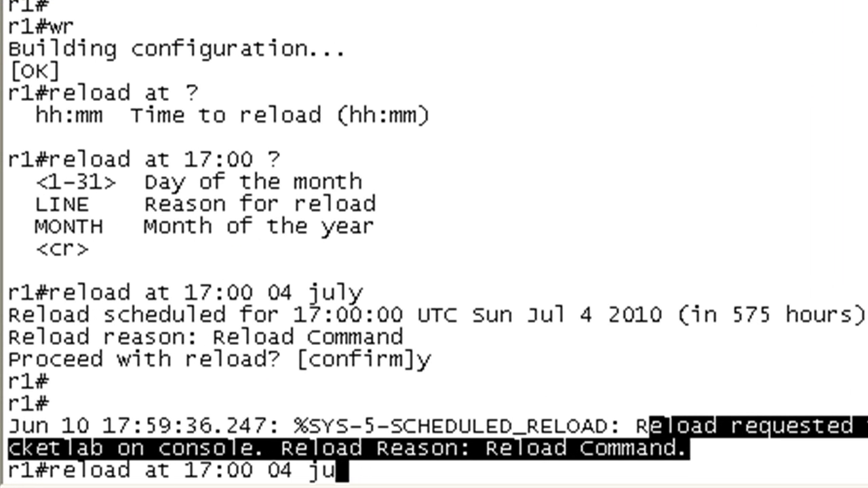
# - Submit 'reload at 17:00' with no date, then display the router's clock with 'sh clock'
pyautogui.press('Return')
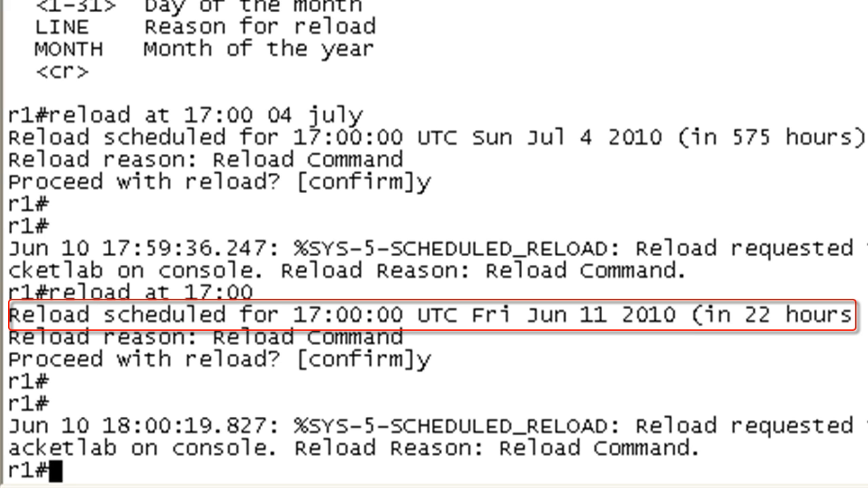
pyautogui.write('sh clock')
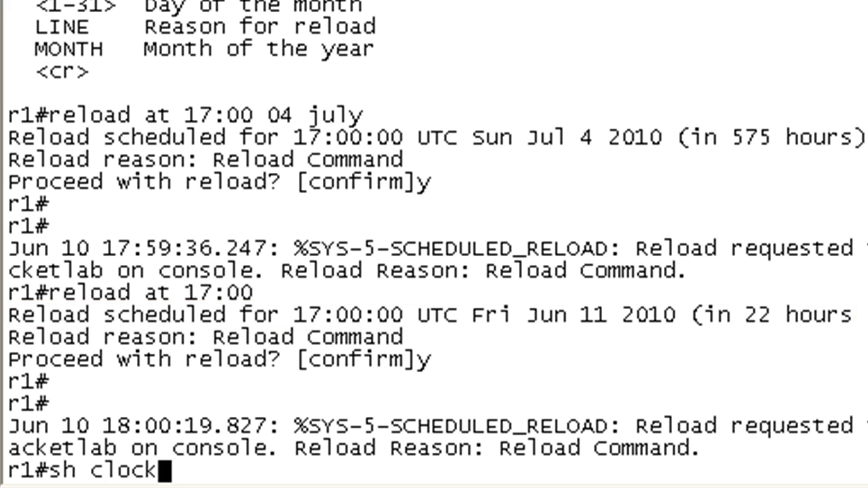
pyautogui.press('Return')
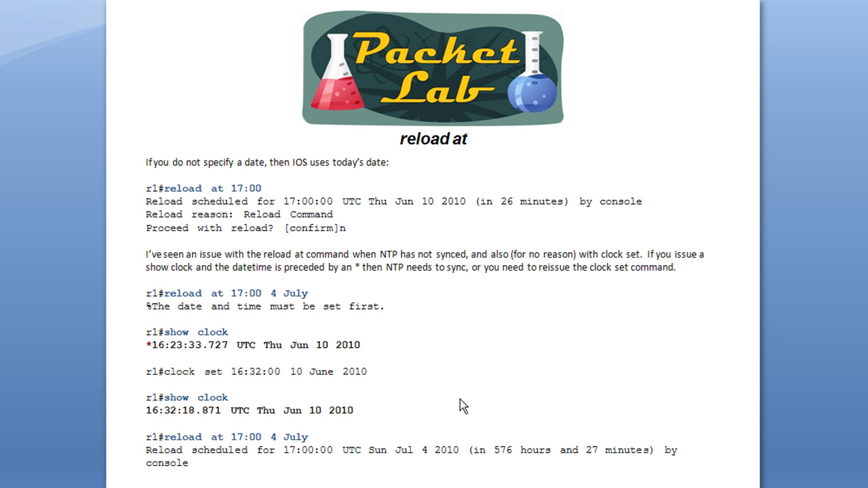
pyautogui.moveTo(458, 277)
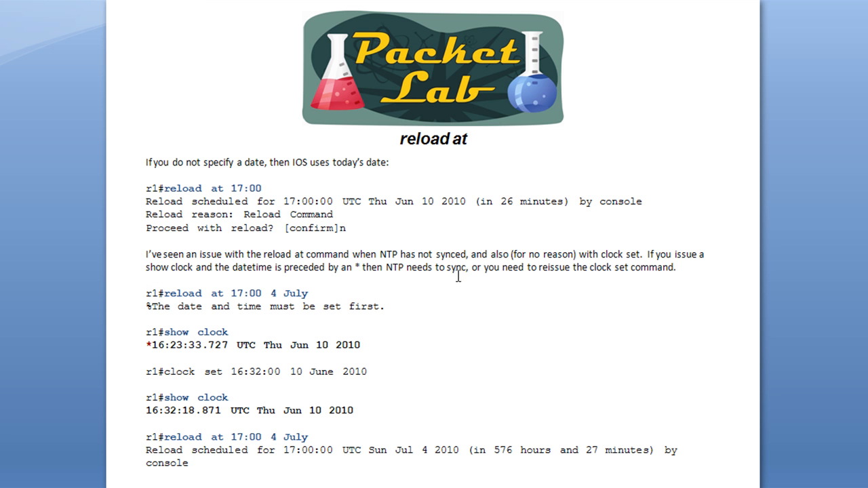
pyautogui.moveTo(393, 289)
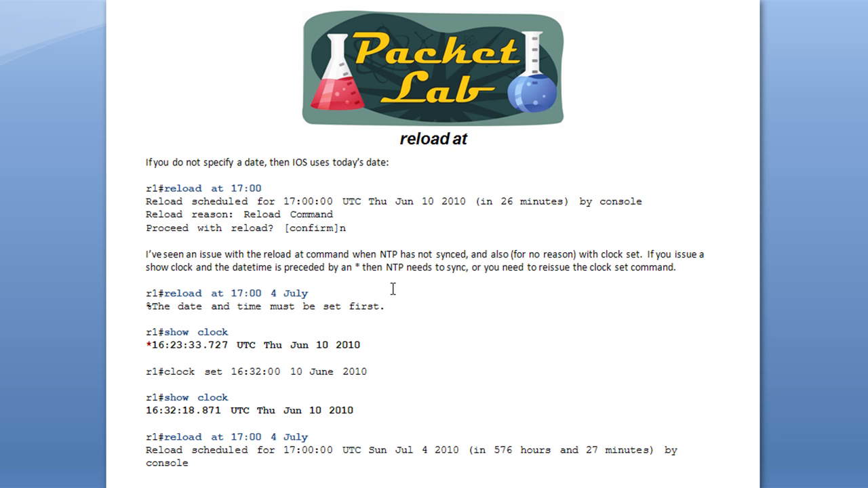
pyautogui.moveTo(393, 315)
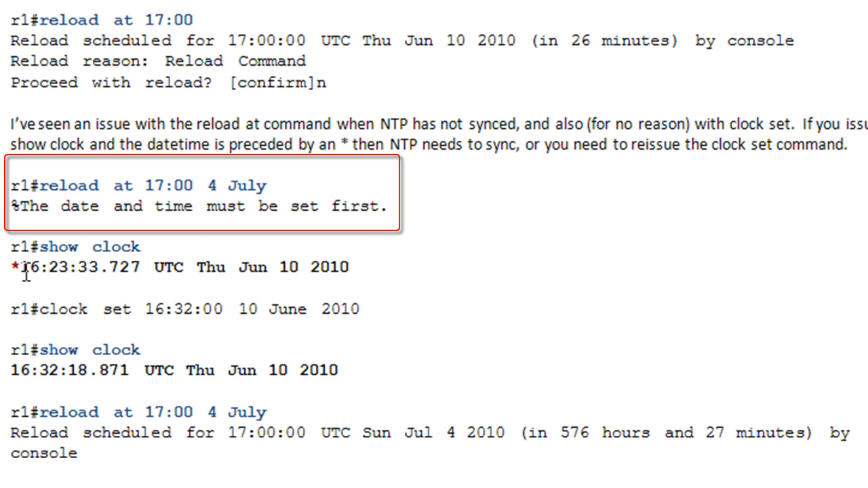
pyautogui.moveTo(53, 278)
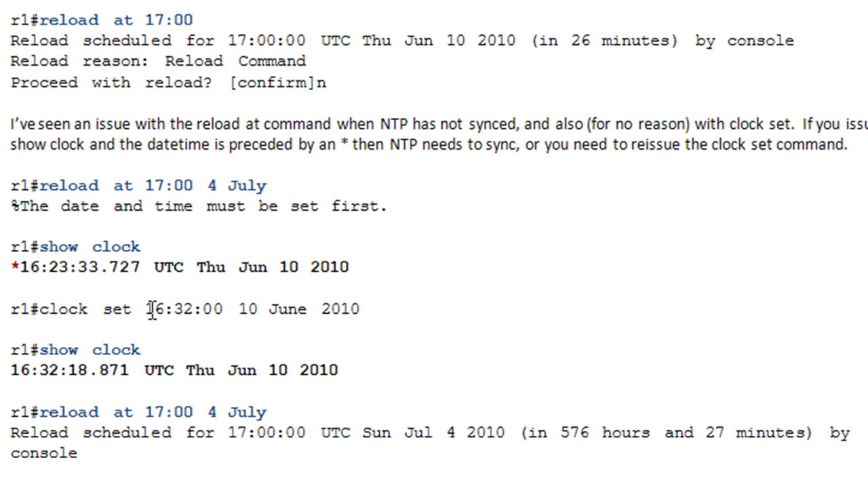
pyautogui.moveTo(24, 283)
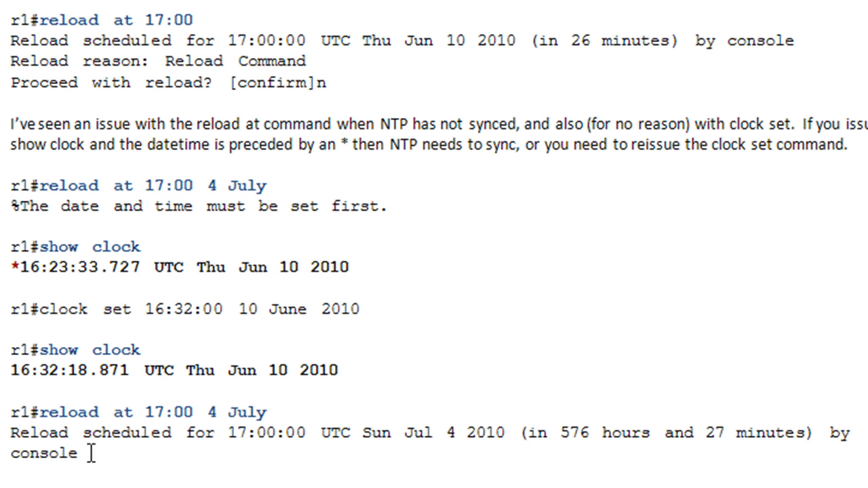
pyautogui.moveTo(140, 286)
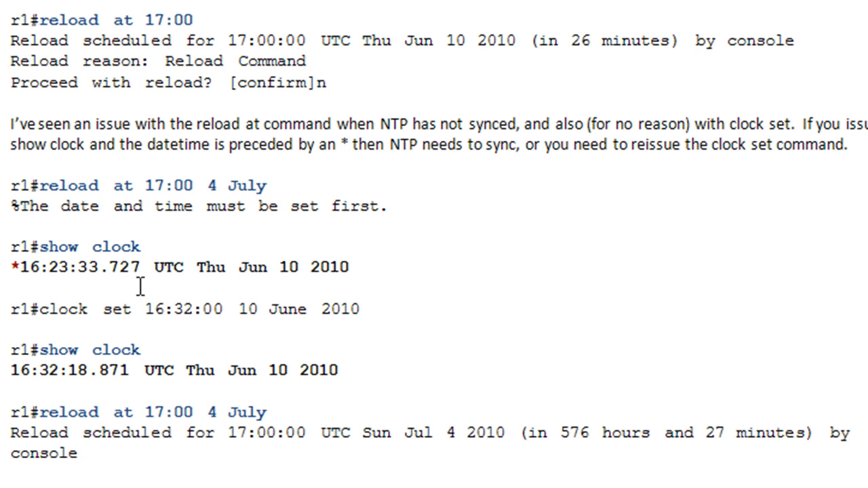